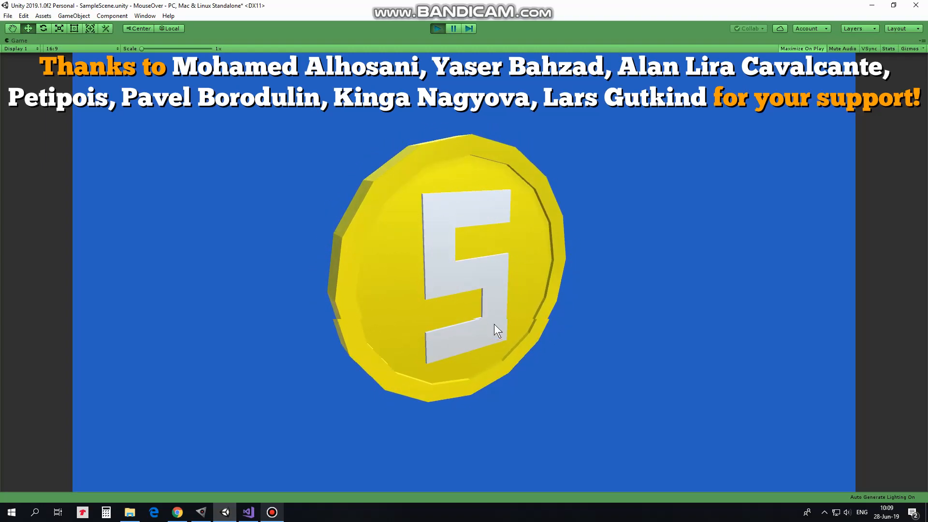
mouse_move(571, 430)
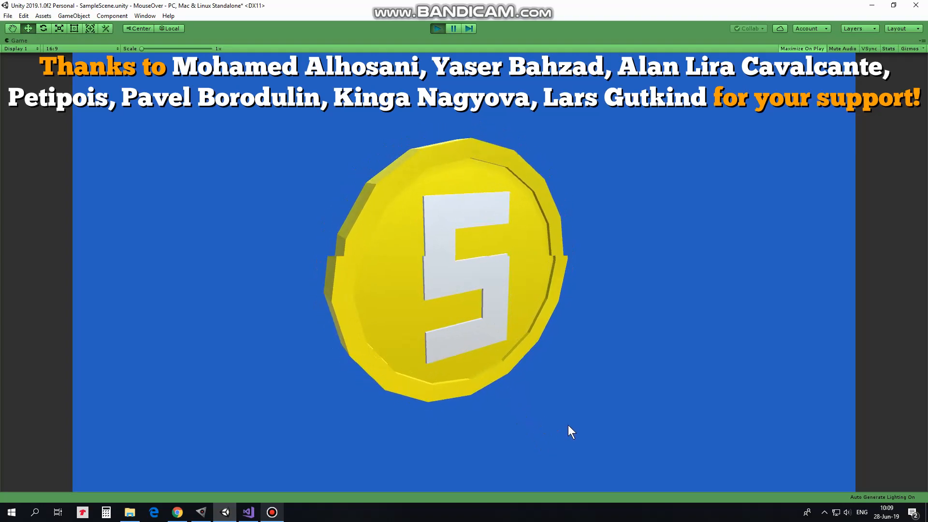
Step: Stop the scene, inspect coinFive's sphere collider and Pulsing components, then preview the Pulsing script's code
click(452, 28)
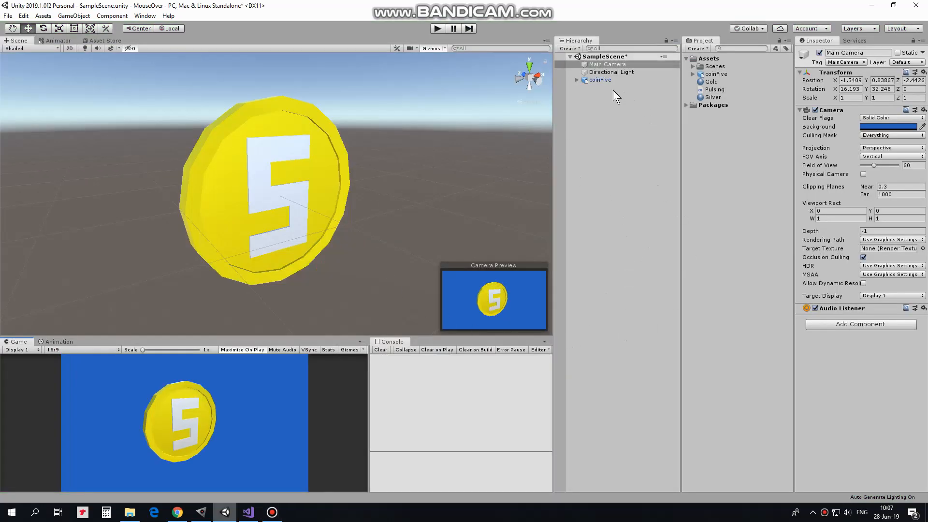
click(599, 79)
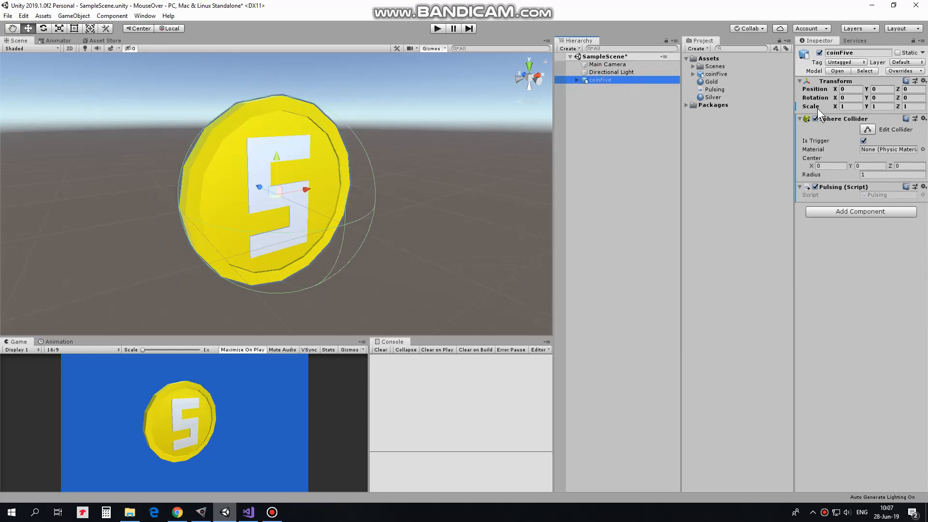
mouse_move(886, 122)
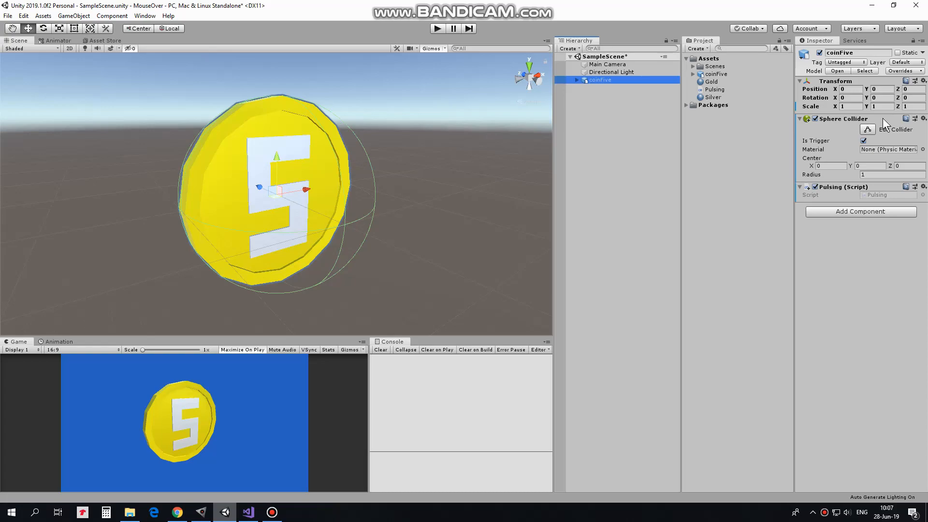
mouse_move(867, 190)
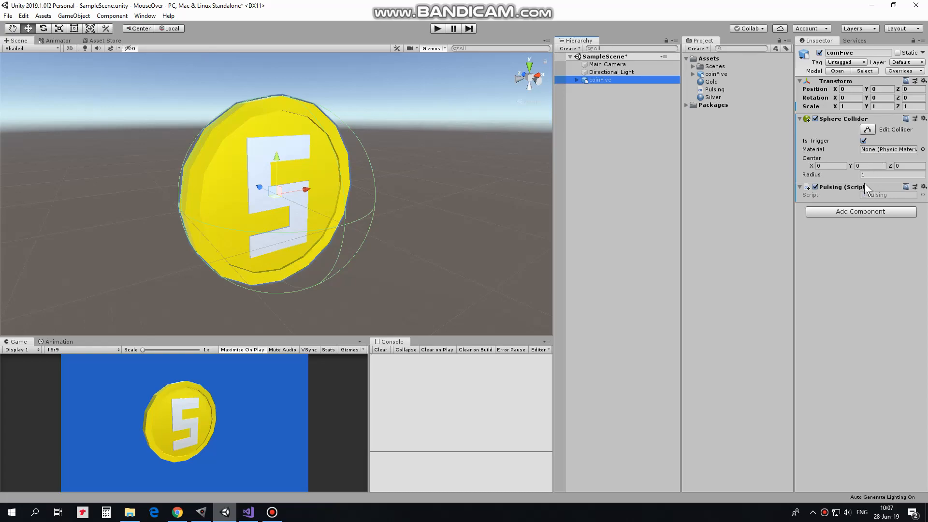
mouse_move(656, 212)
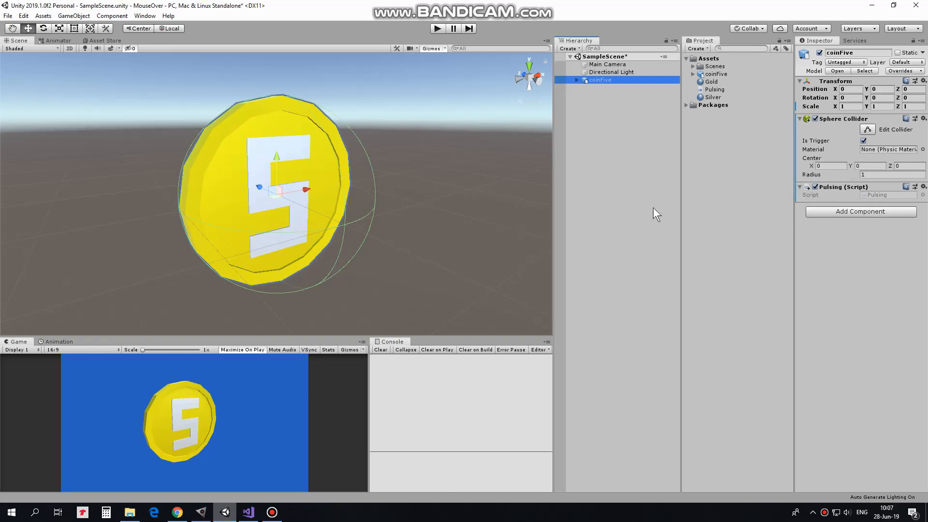
click(715, 89)
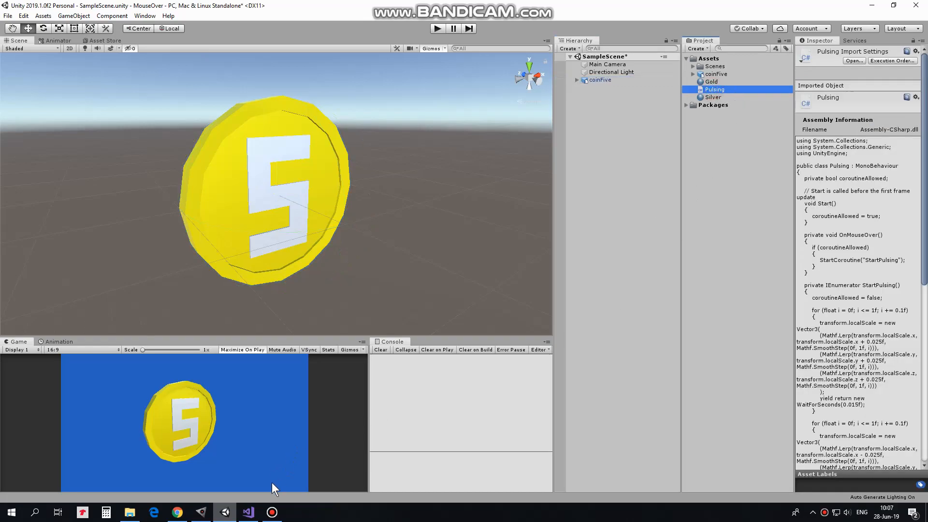
Step: Bring Pulsing.cs up in Visual Studio and read through Start, OnMouseOver and StartPulsing
click(247, 512)
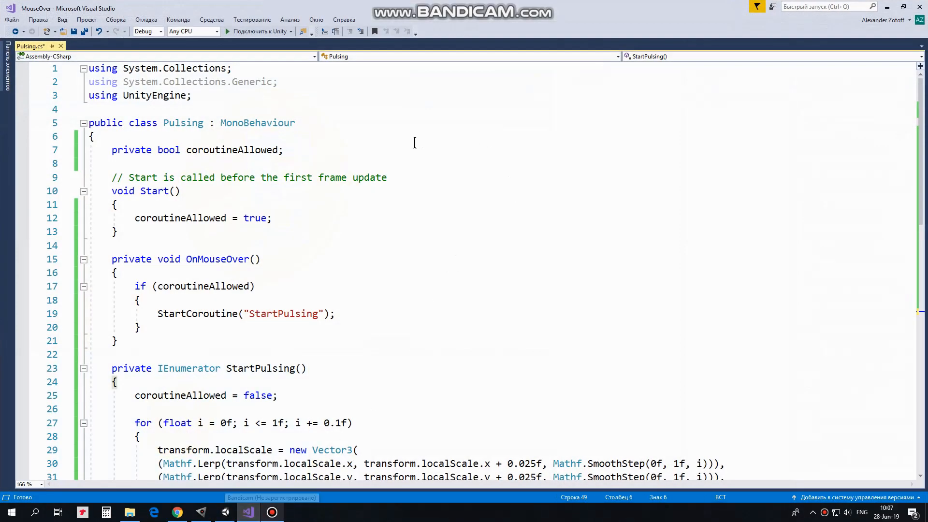
mouse_move(298, 161)
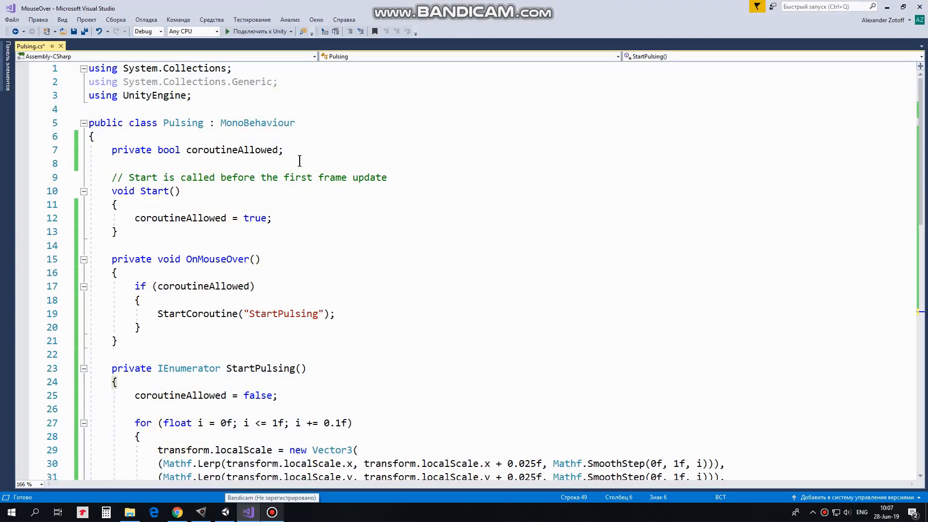
mouse_move(288, 231)
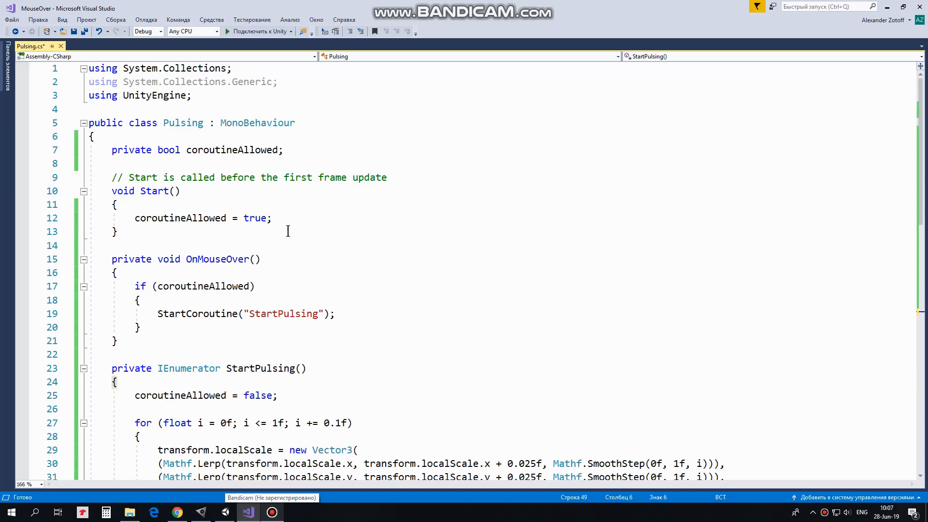
mouse_move(255, 217)
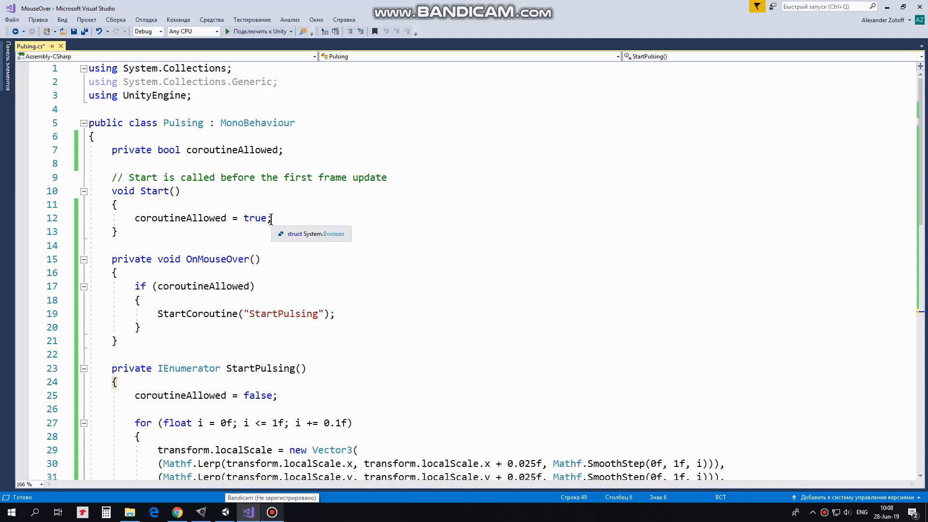
mouse_move(216, 270)
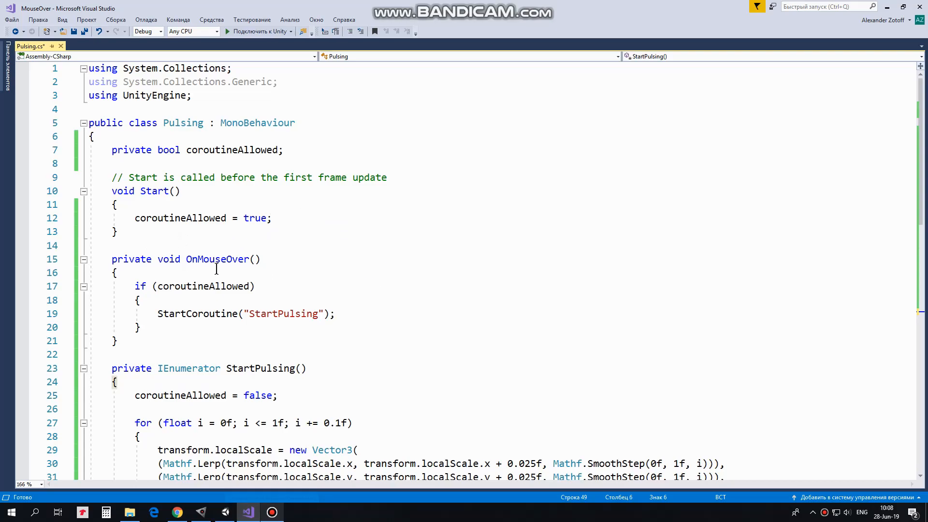
mouse_move(274, 260)
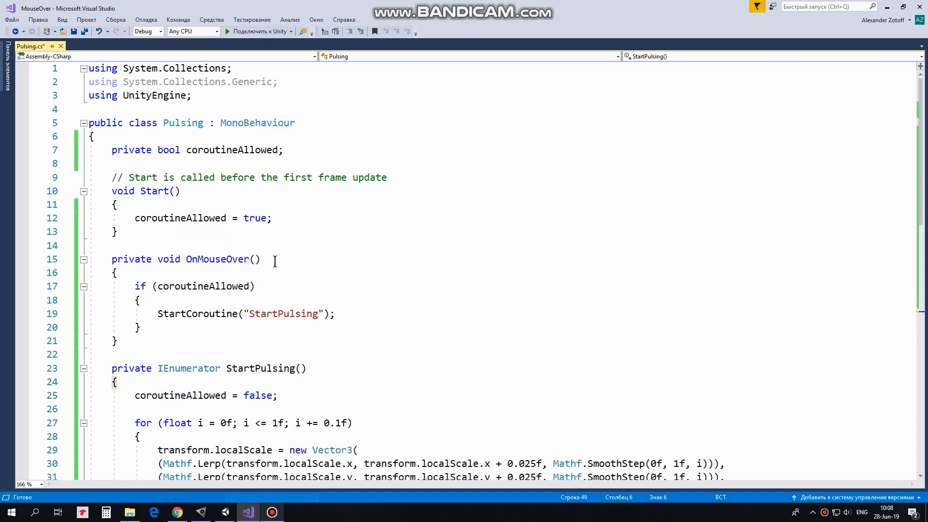
mouse_move(135, 290)
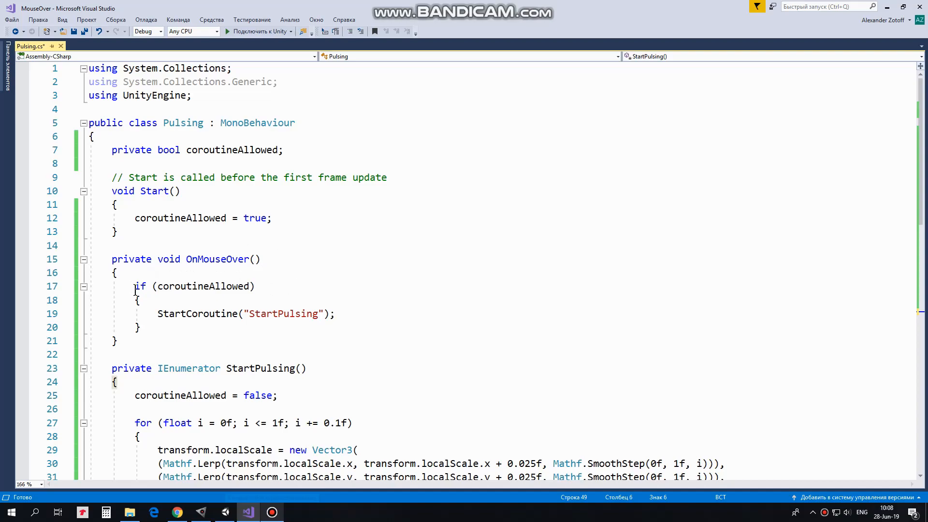
mouse_move(336, 304)
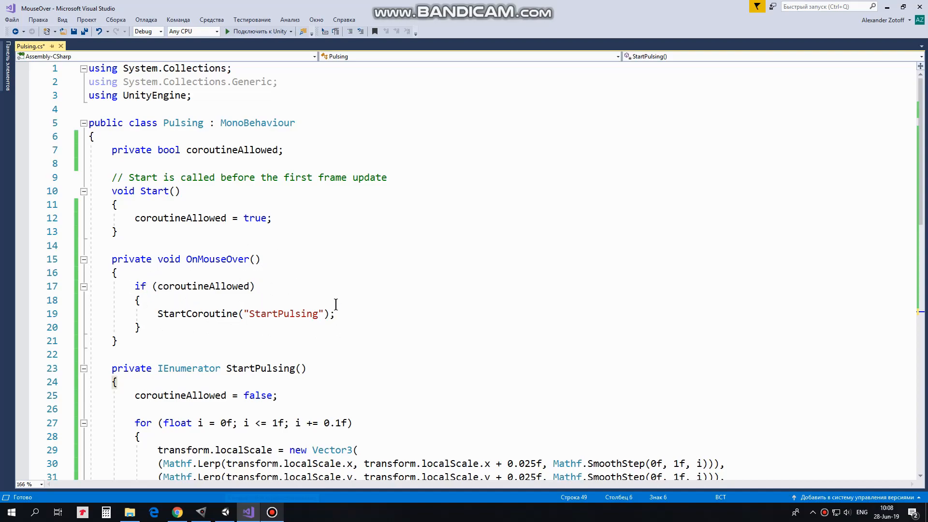
scroll(down, 3)
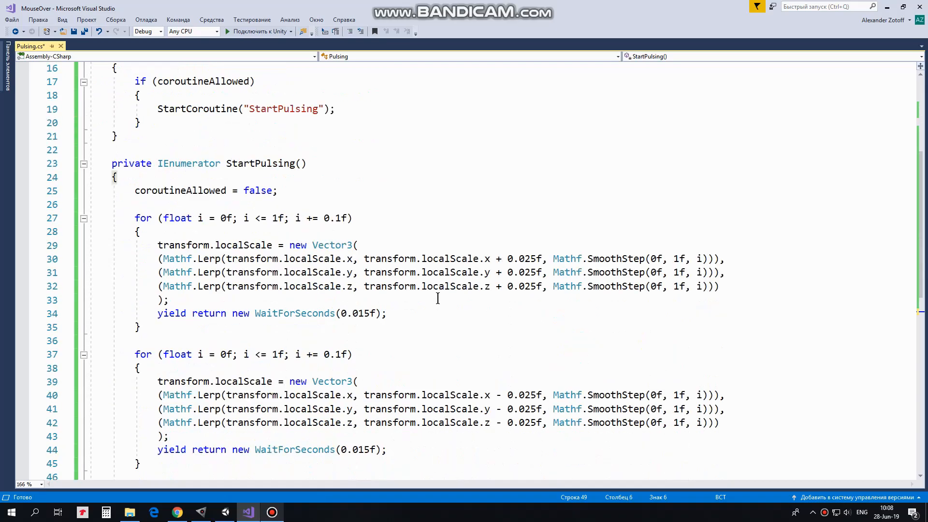
Step: Review the StartPulsing scale loops, return to Unity and run the coin scene in Play mode
scroll(down, 3)
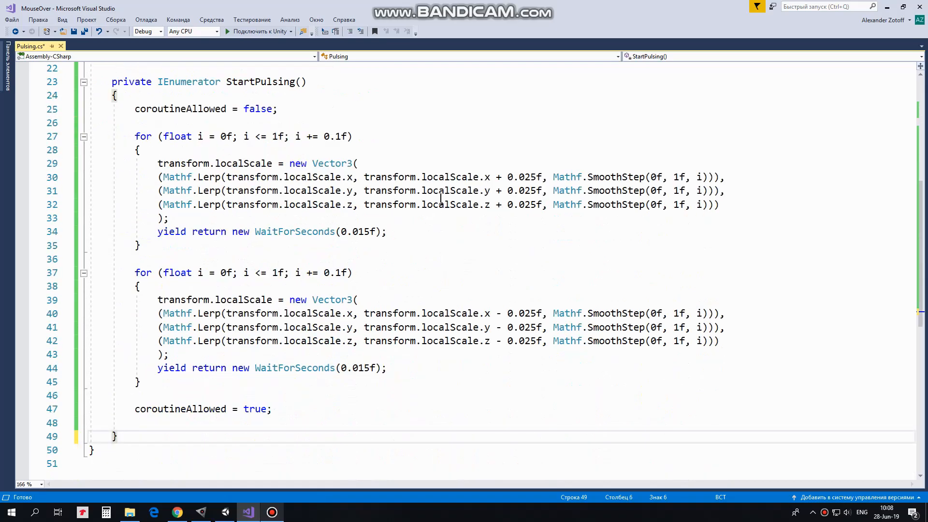
mouse_move(274, 132)
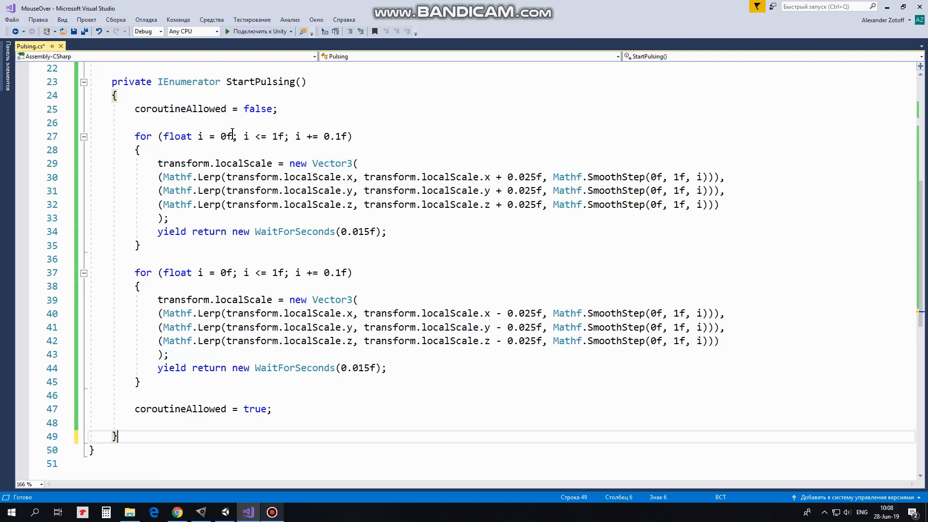
mouse_move(278, 149)
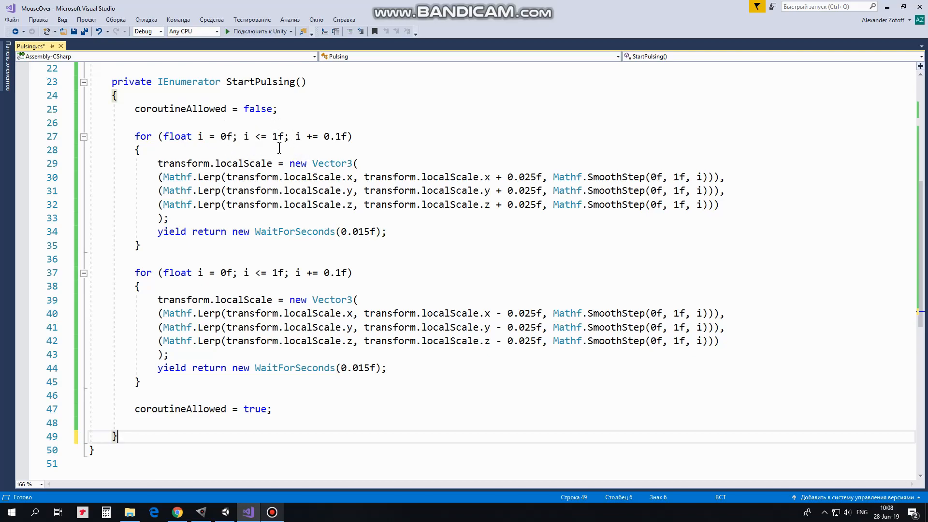
mouse_move(369, 135)
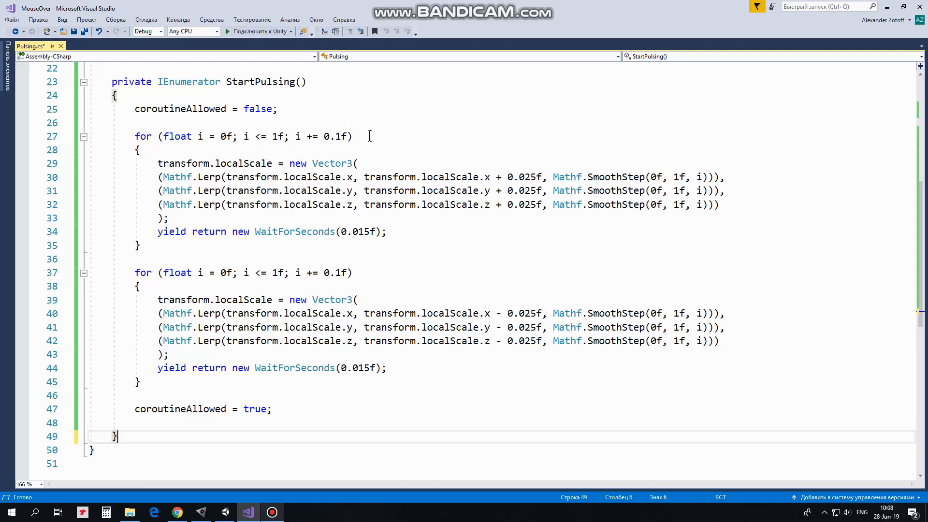
mouse_move(206, 170)
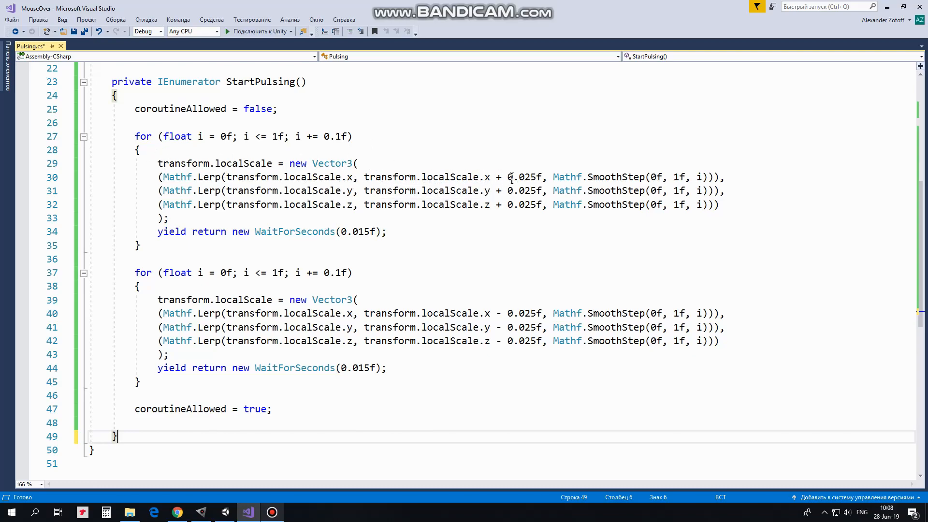
mouse_move(692, 156)
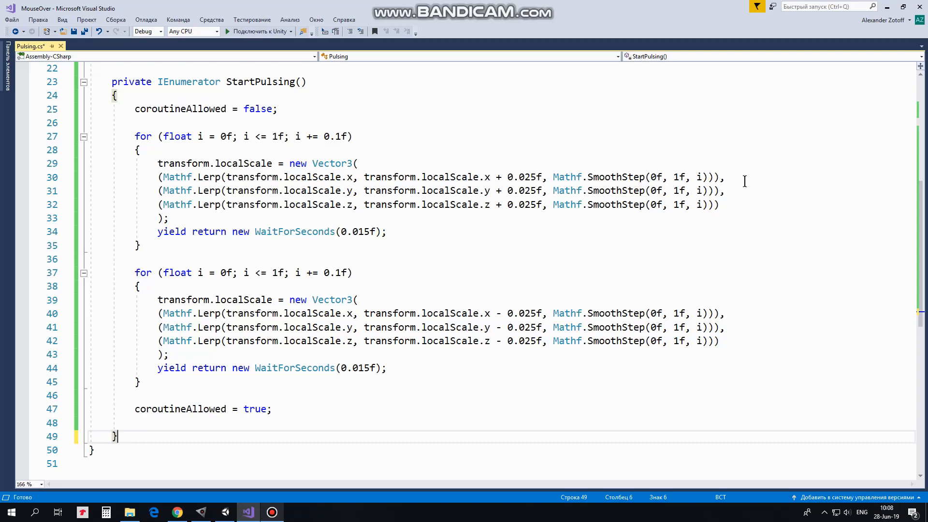
mouse_move(737, 193)
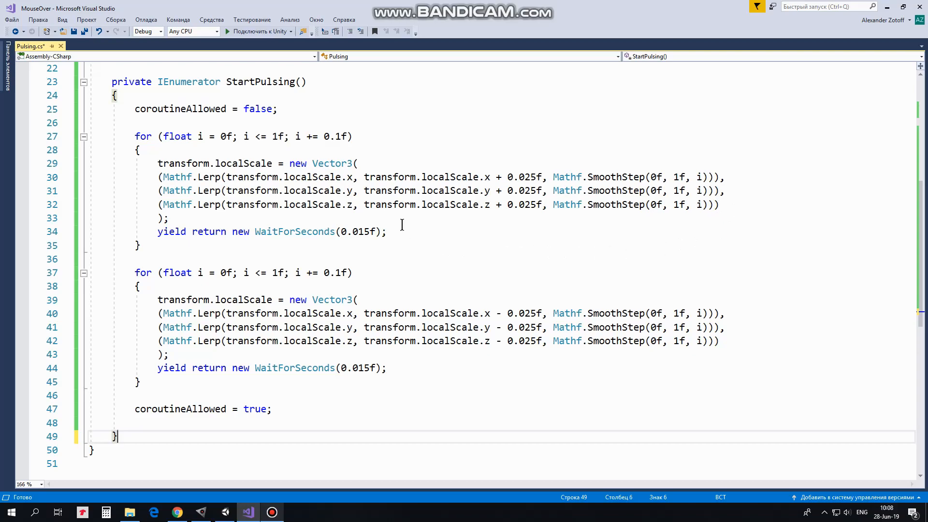
mouse_move(379, 249)
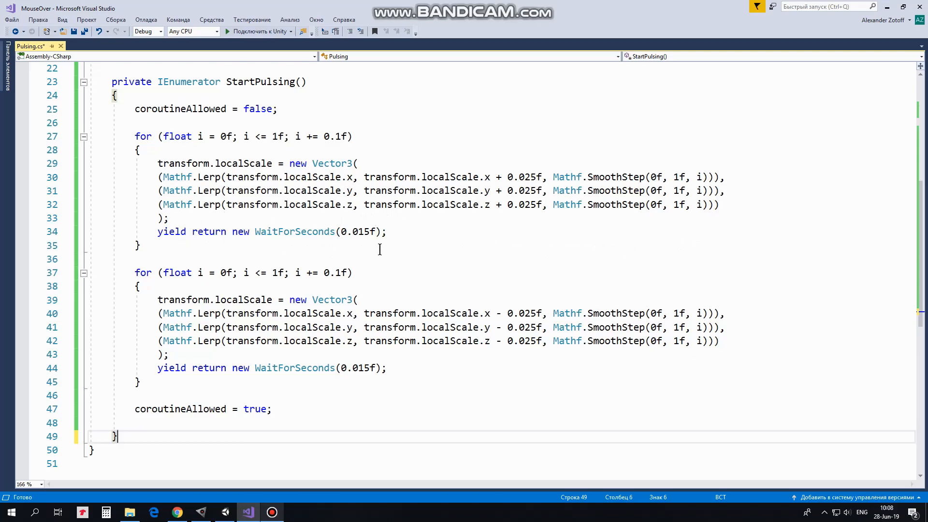
mouse_move(379, 273)
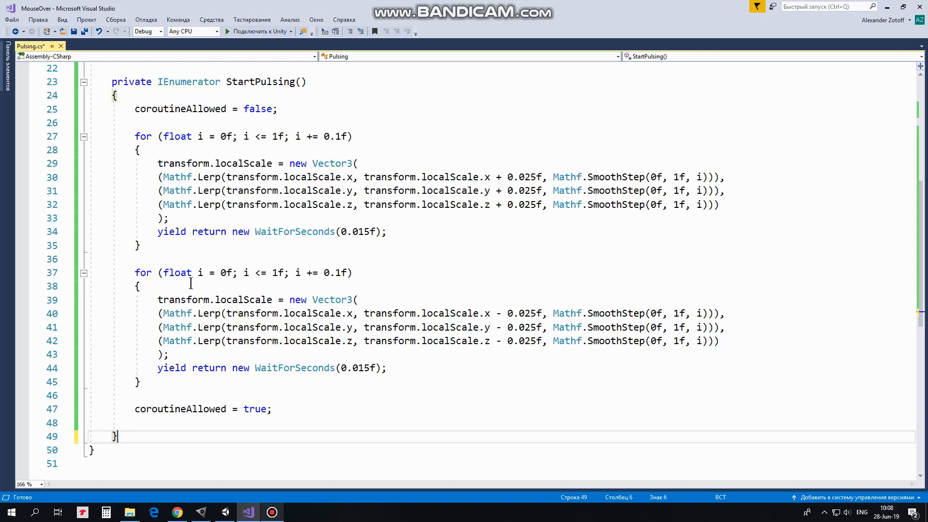
mouse_move(506, 305)
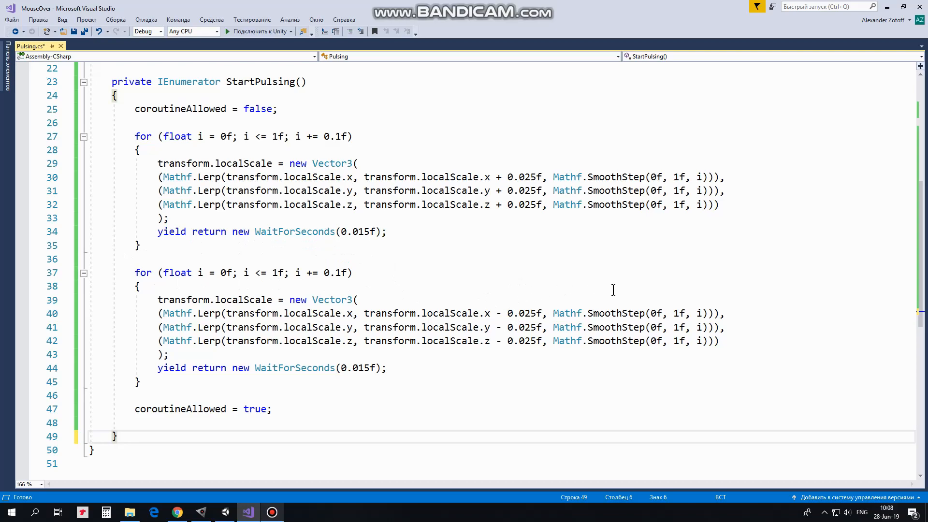
mouse_move(729, 327)
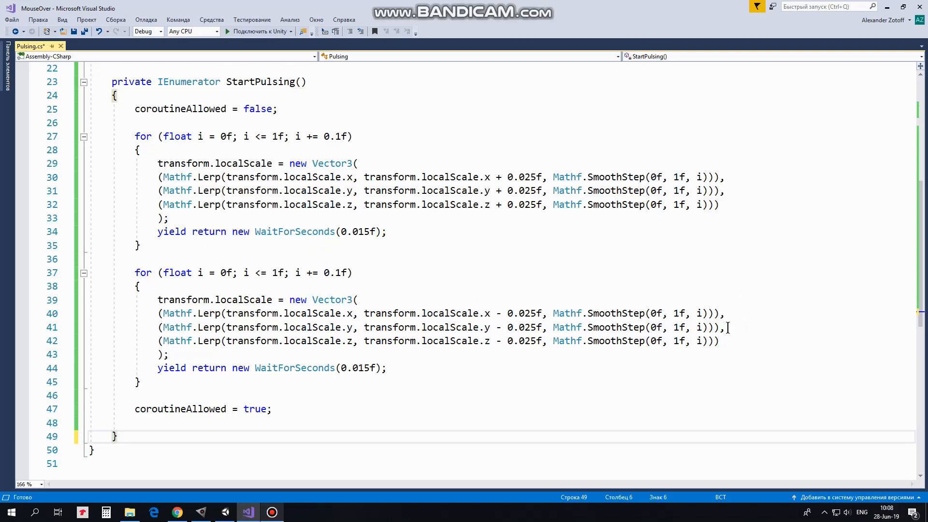
mouse_move(573, 376)
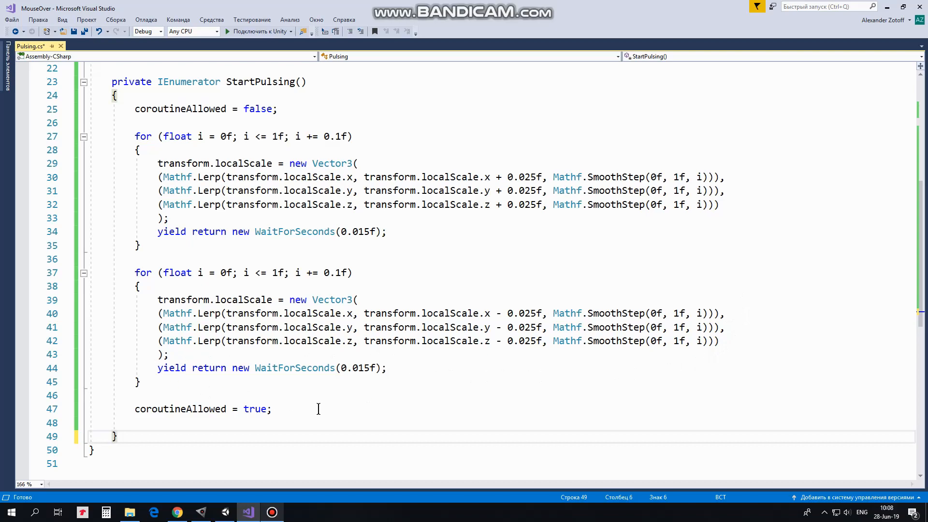
mouse_move(255, 409)
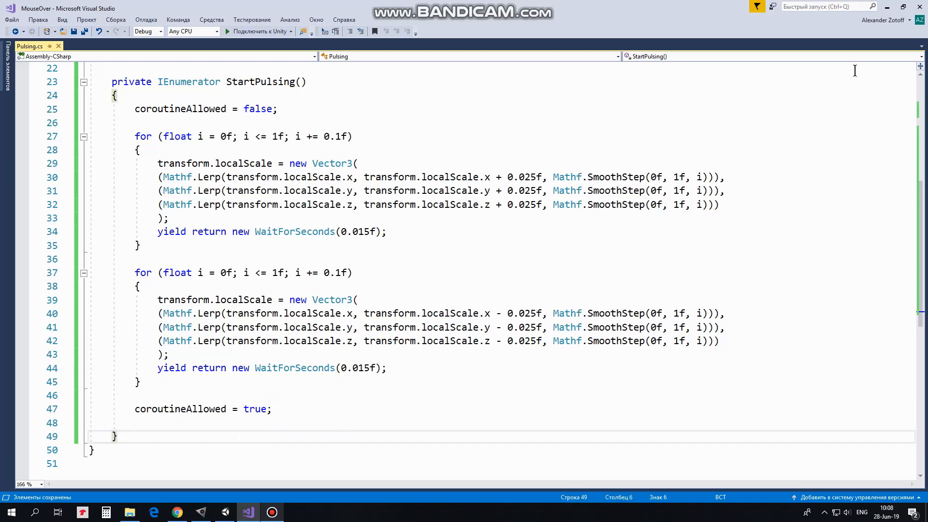
click(200, 512)
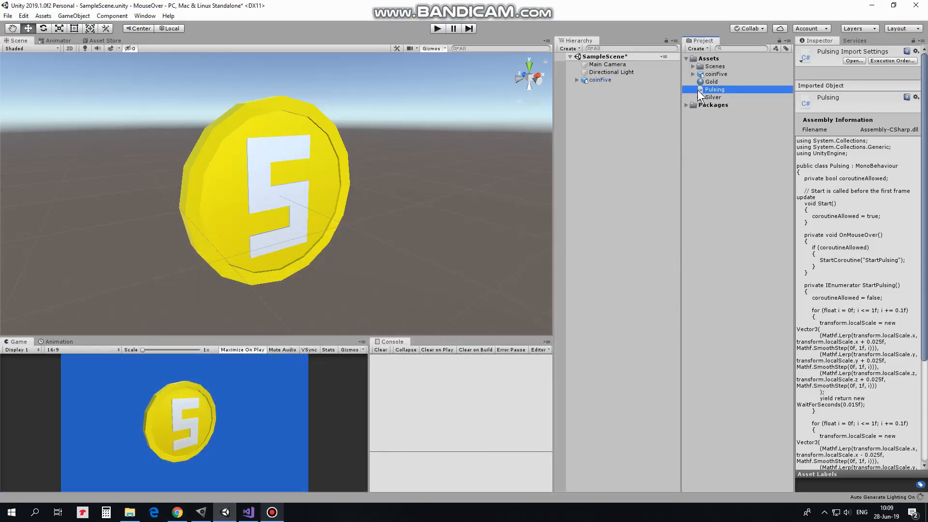
click(437, 28)
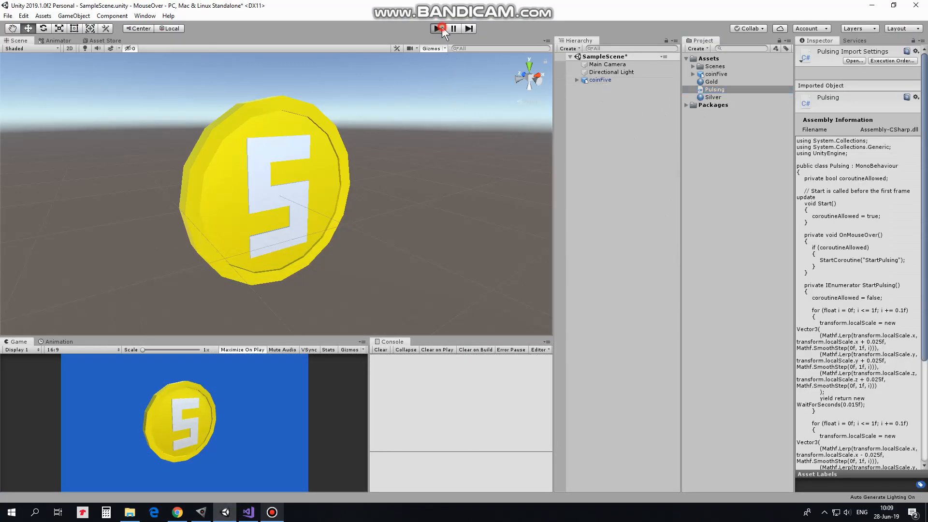
click(242, 349)
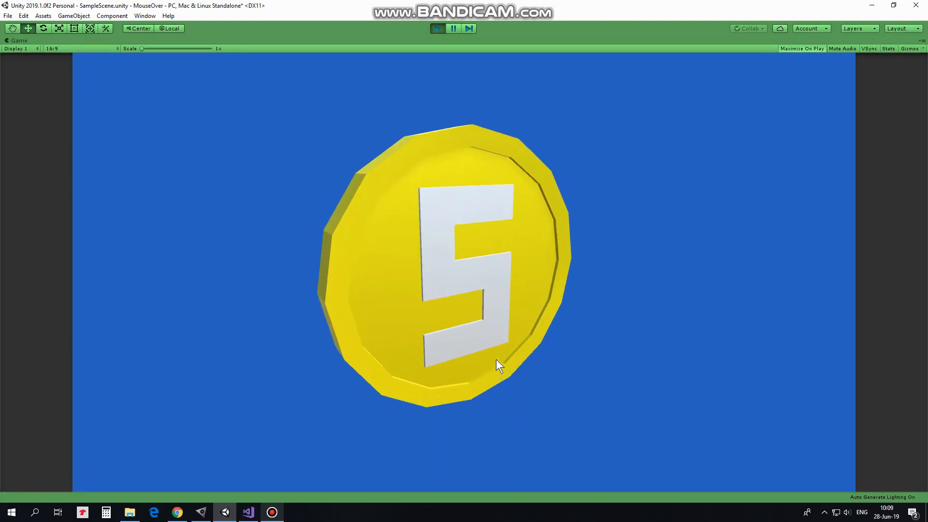
mouse_move(521, 428)
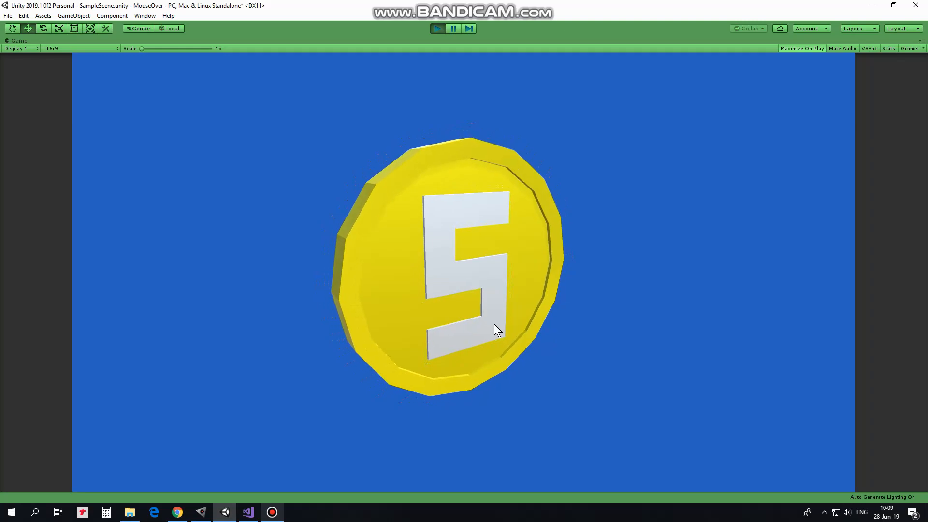
mouse_move(482, 346)
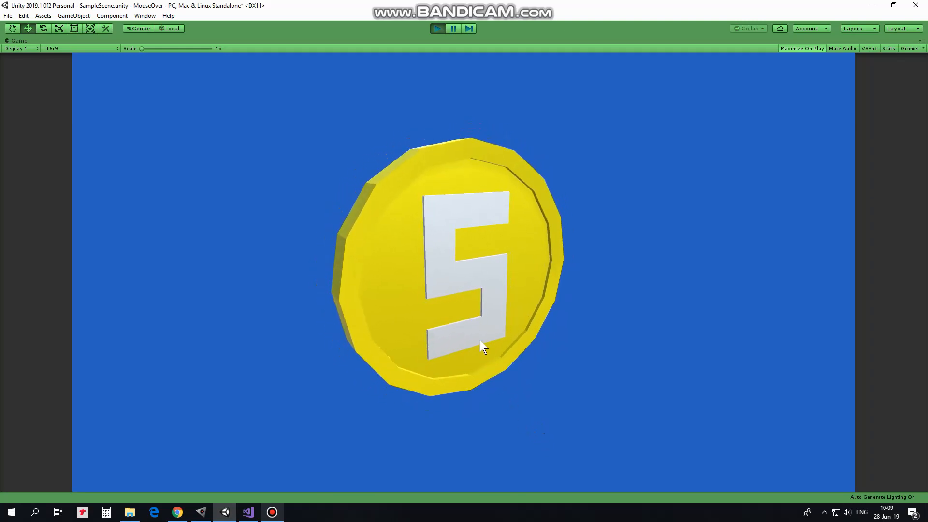